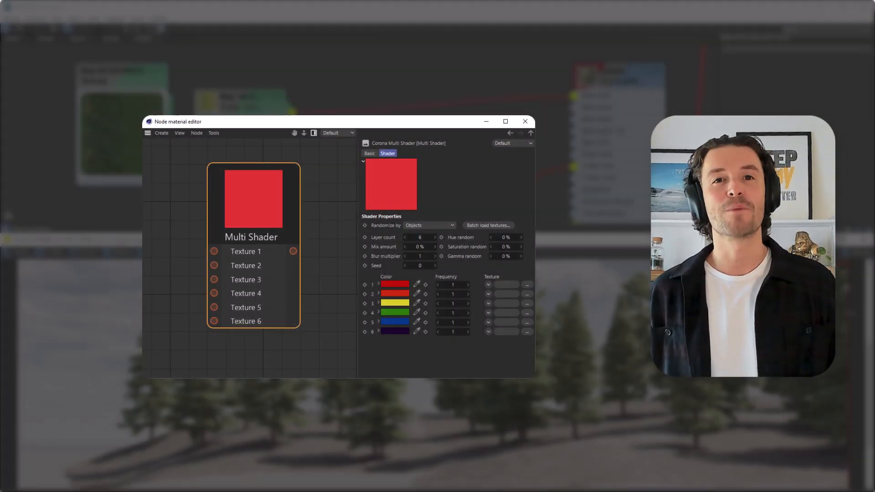
# - Add a Corona Multi Shader node to the leaves material graph
pyautogui.click(524, 122)
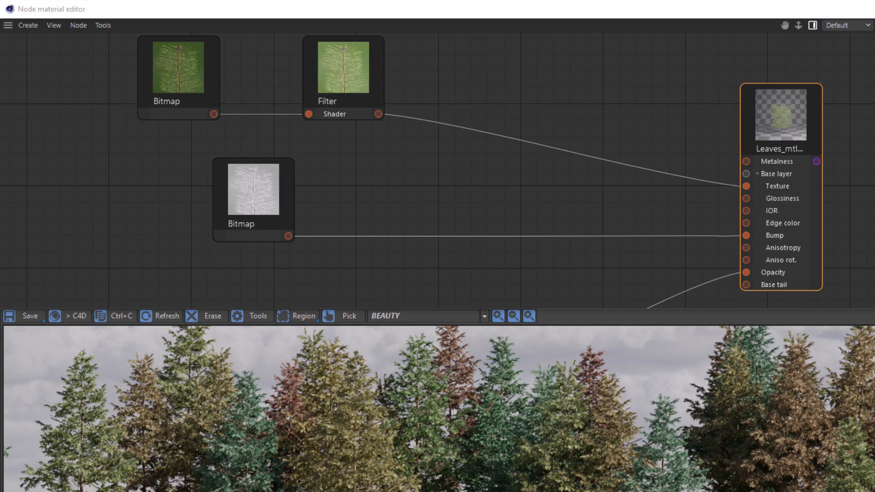
pyautogui.click(177, 66)
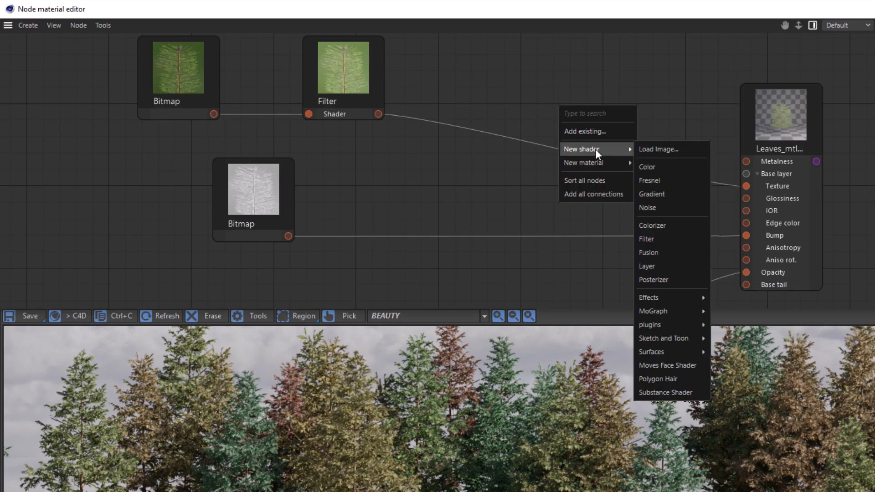
pyautogui.moveTo(653, 311)
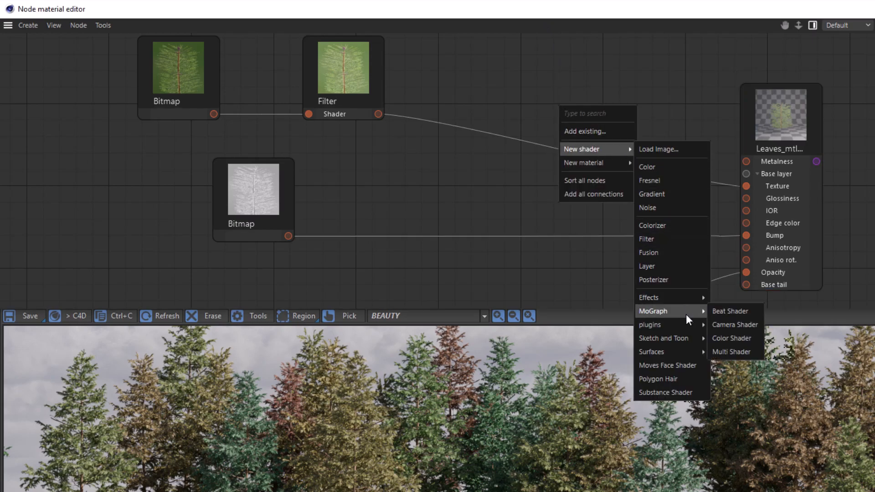
pyautogui.moveTo(649, 325)
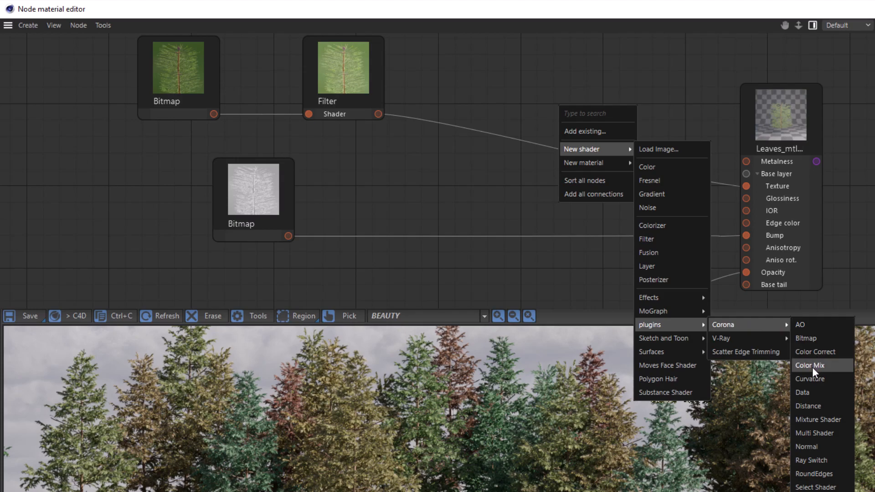
pyautogui.click(814, 433)
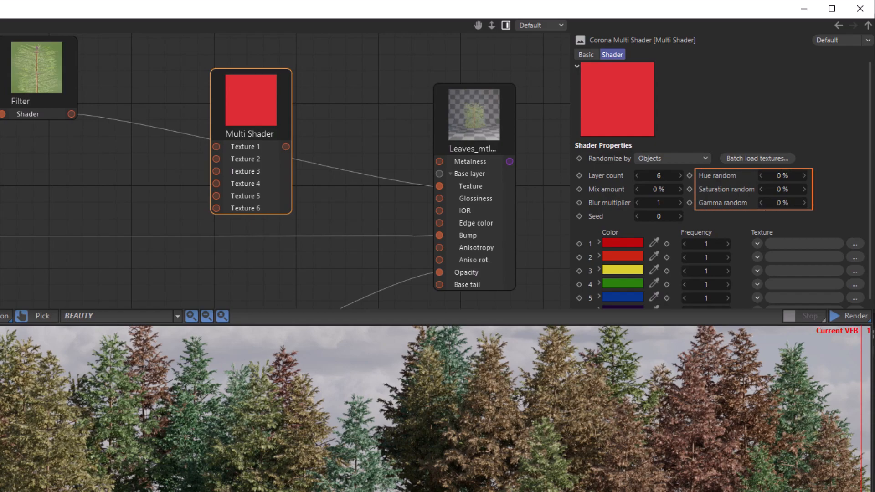
# - Keep the Multi Shader randomizing by objects and reduce its colour layer count
pyautogui.click(667, 158)
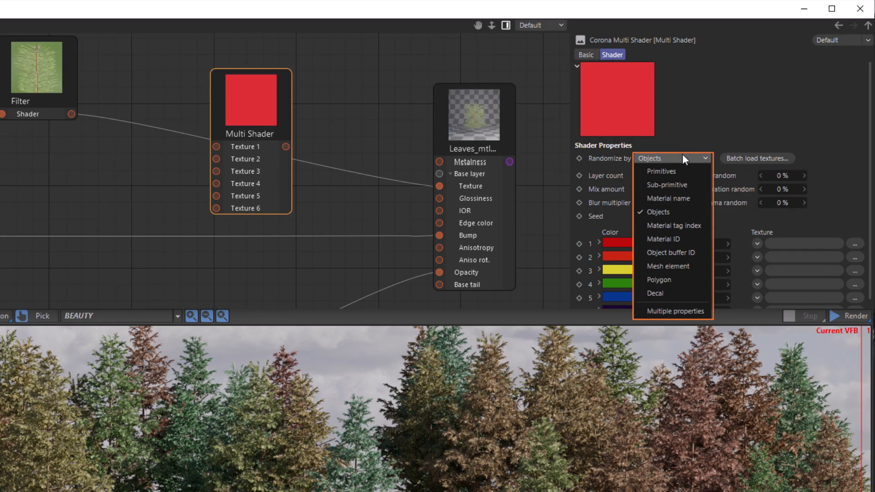
pyautogui.click(657, 211)
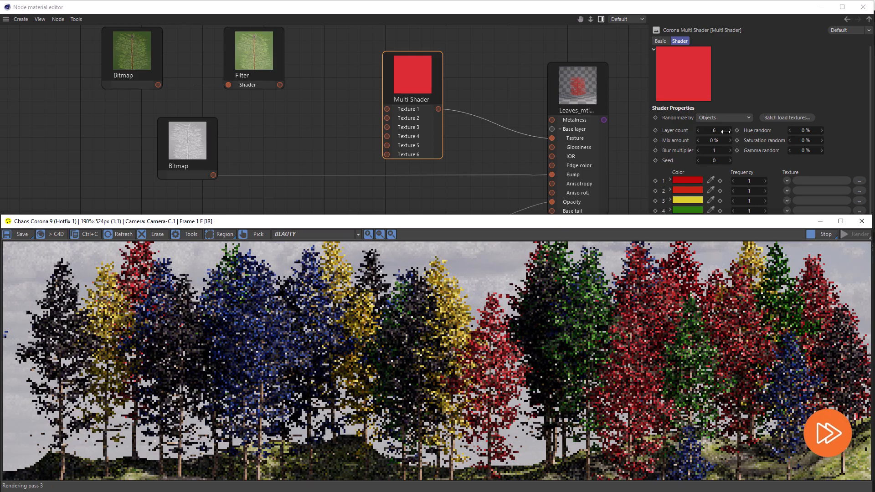
pyautogui.click(724, 117)
pyautogui.write('1')
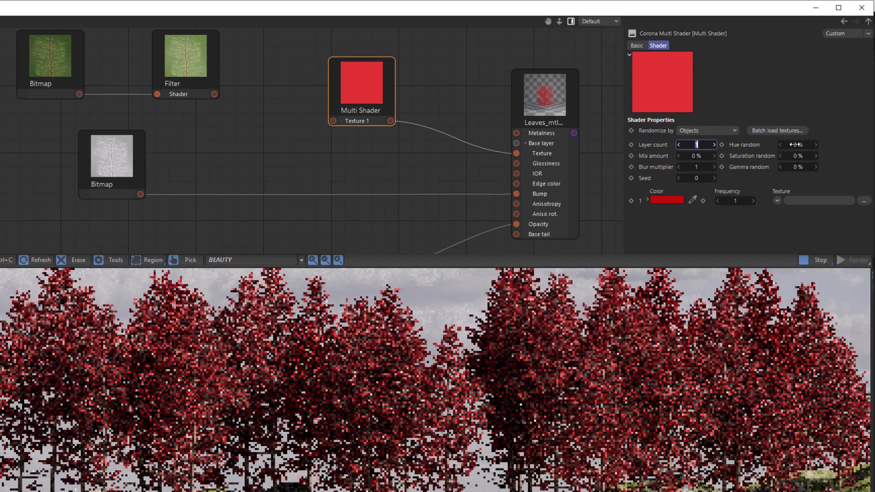
# - Set Hue random to 100, then drag it down to 40%
pyautogui.click(796, 144)
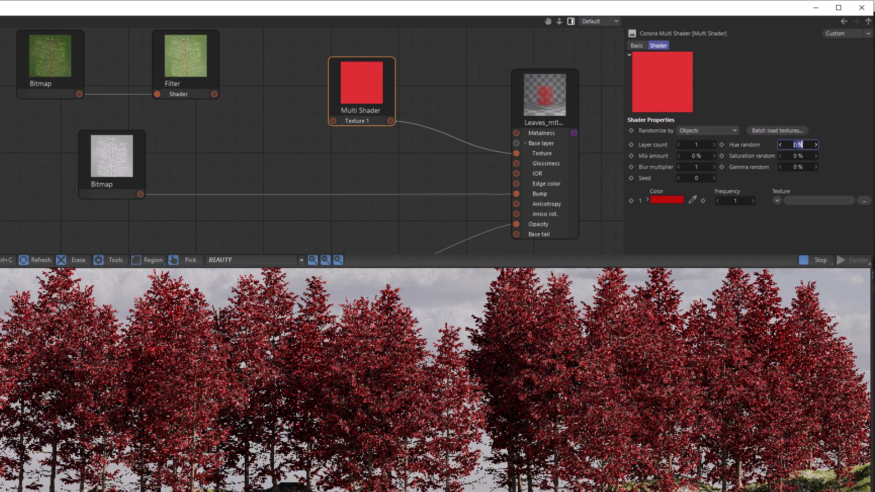
pyautogui.write('100')
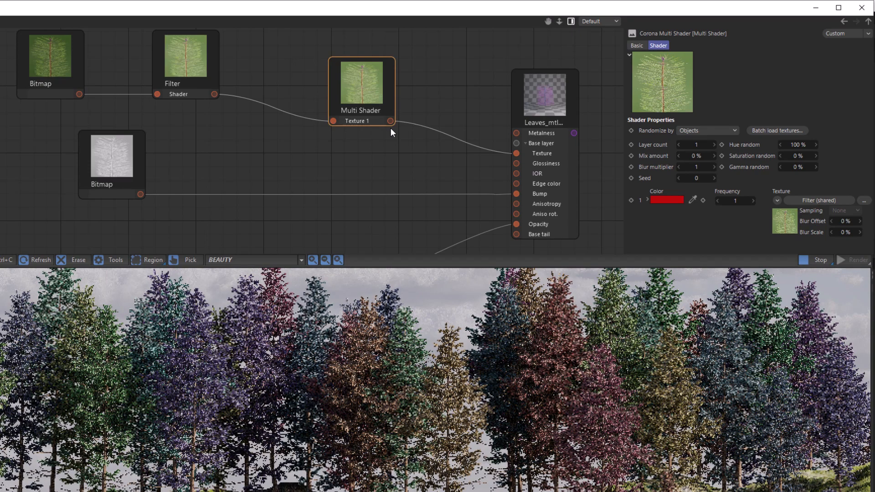
pyautogui.click(798, 145)
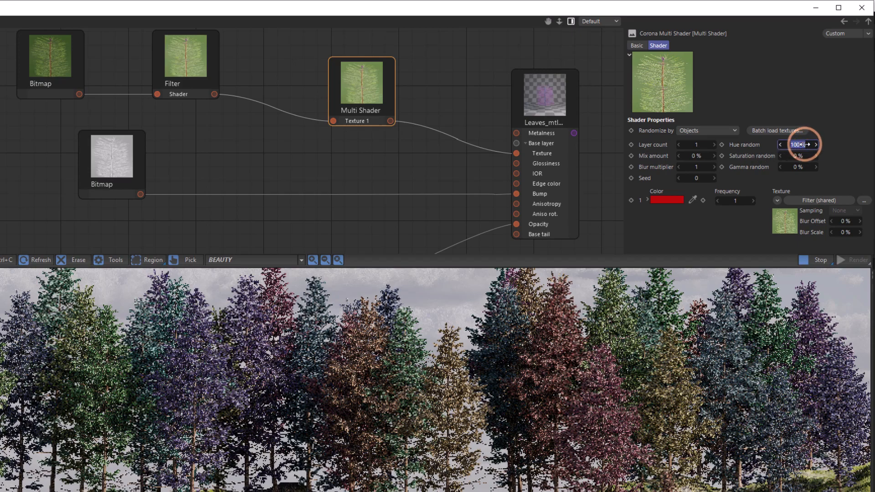
pyautogui.moveTo(798, 144); pyautogui.dragTo(768, 144)
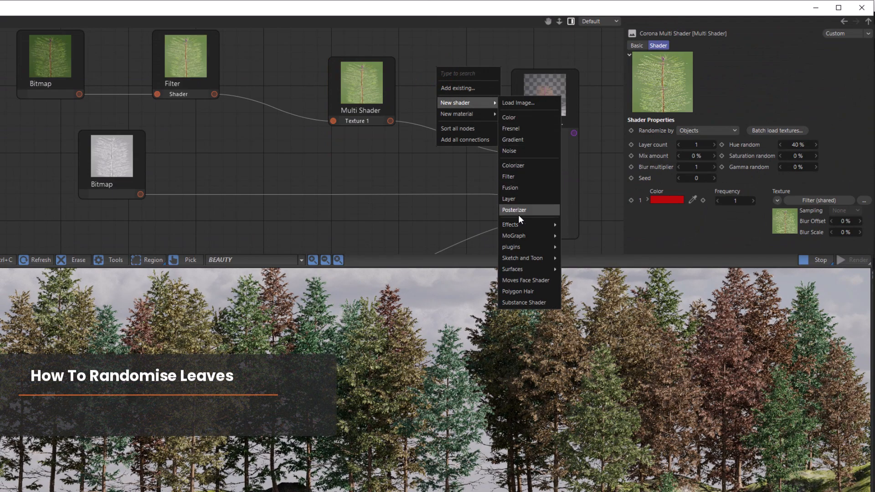
pyautogui.moveTo(511, 247)
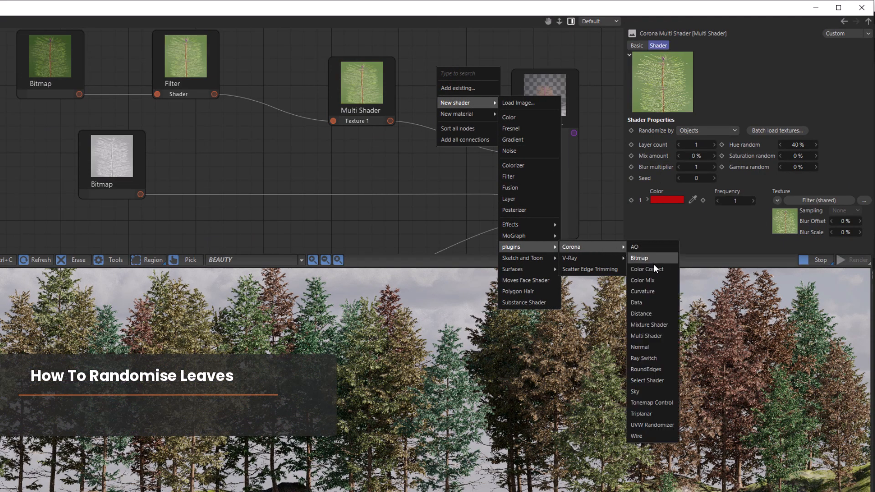
# - Add a second Multi Shader with hue 20%, saturation 20%, gamma 5% randomization
pyautogui.click(638, 258)
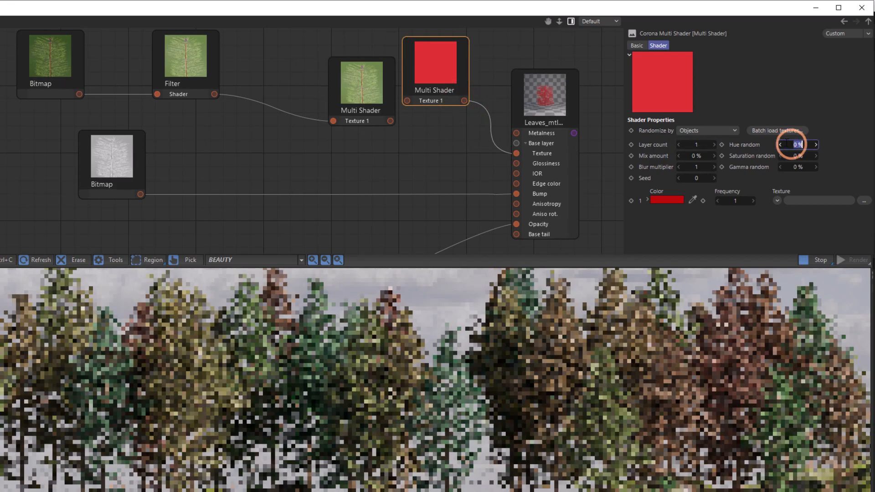
pyautogui.write('20')
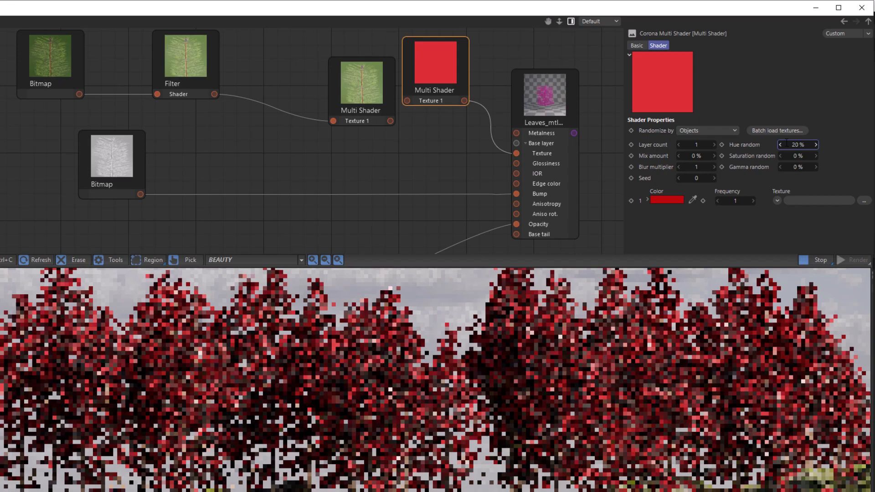
pyautogui.click(799, 156)
pyautogui.write('20')
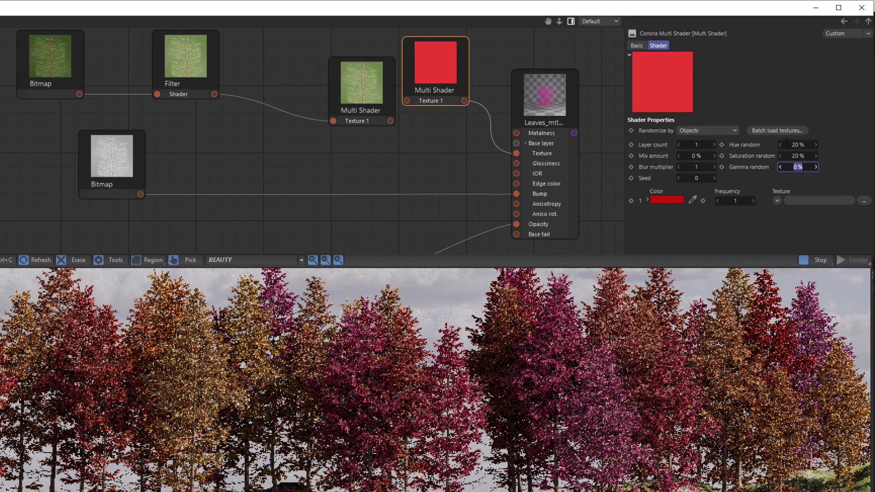
pyautogui.click(815, 166)
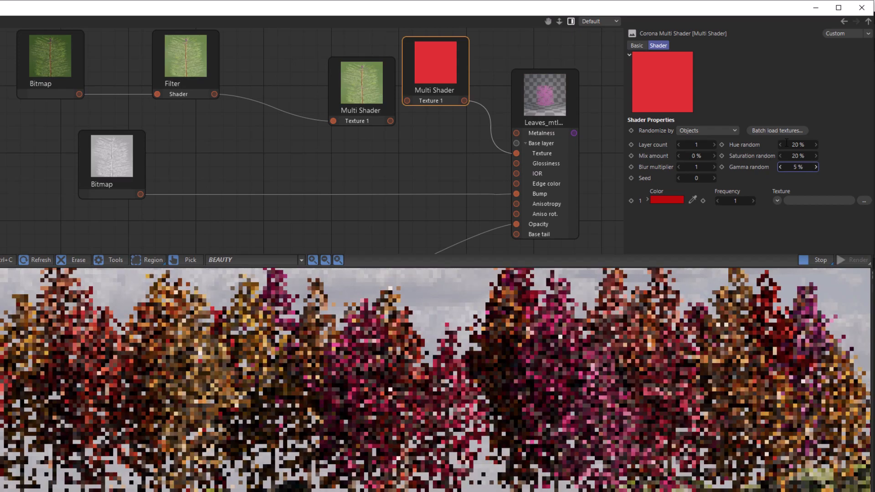
# - Switch the second Multi Shader's Randomize by option to Mesh element
pyautogui.click(731, 130)
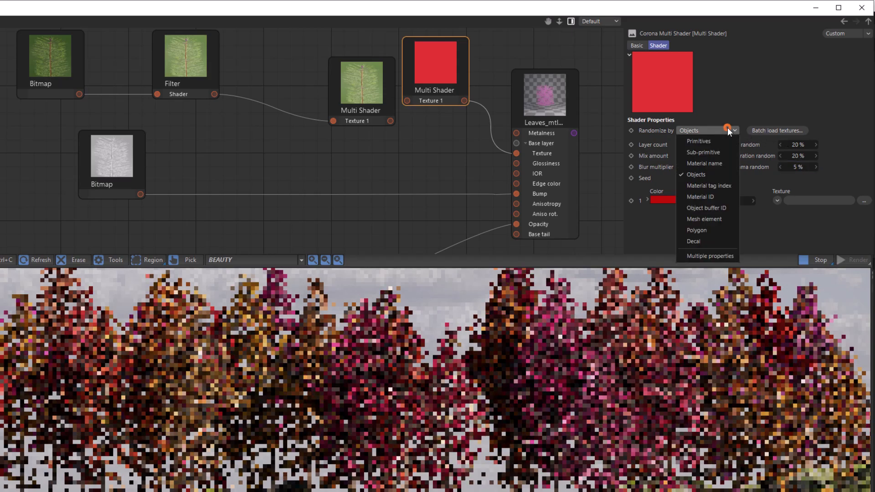
pyautogui.click(705, 219)
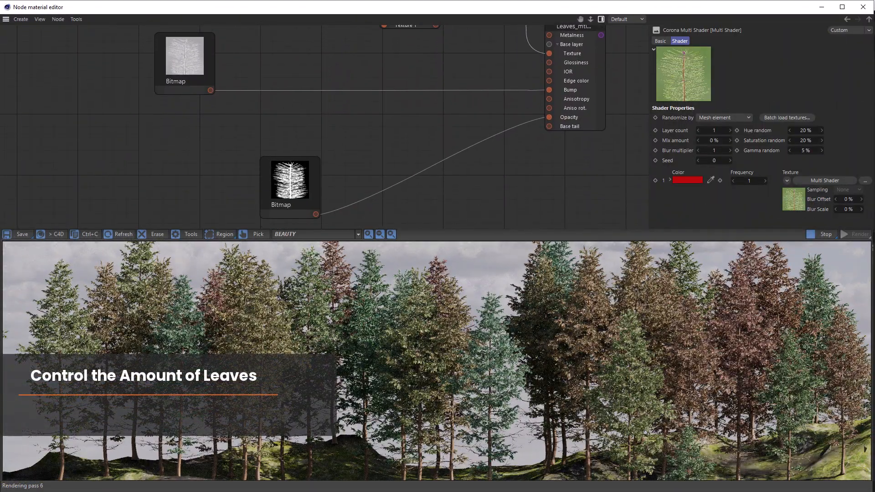
# - Select the opacity bitmap and add a third Corona Multi Shader beside it
pyautogui.click(290, 187)
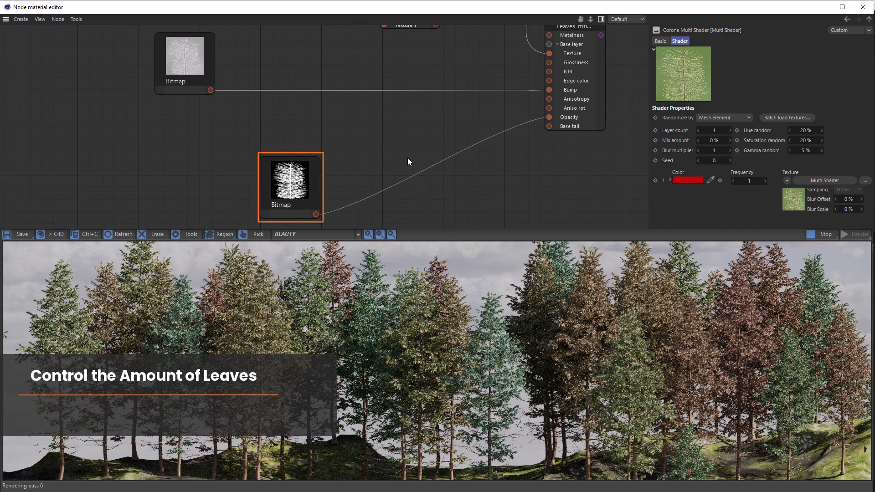
pyautogui.rightClick(407, 132)
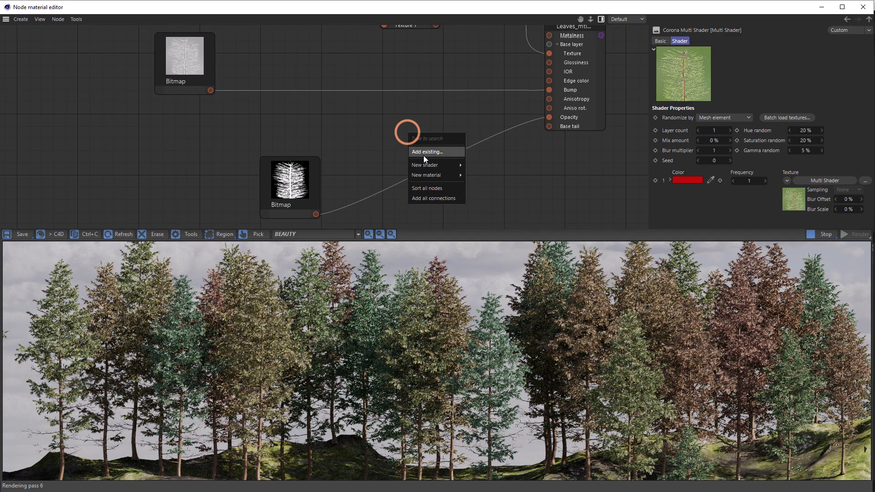
pyautogui.moveTo(425, 164)
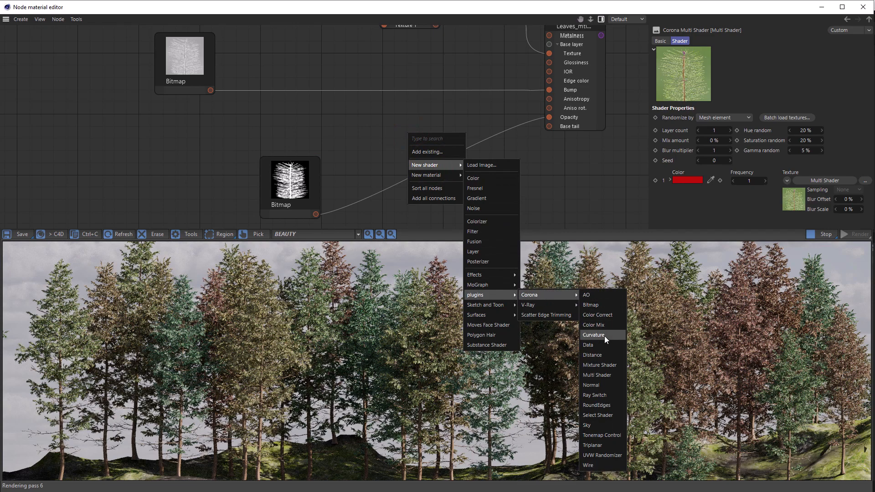
pyautogui.click(597, 376)
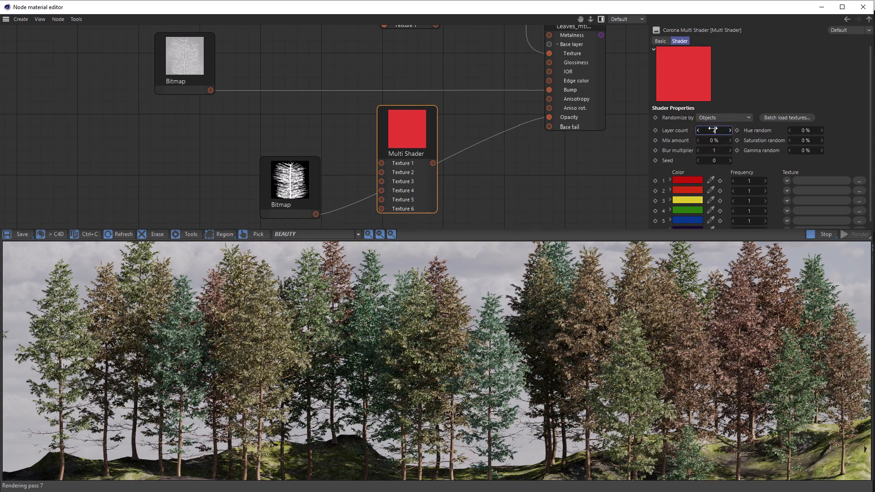
# - Give the opacity Multi Shader two layers: colour 1 white, colour 2 black
pyautogui.click(687, 181)
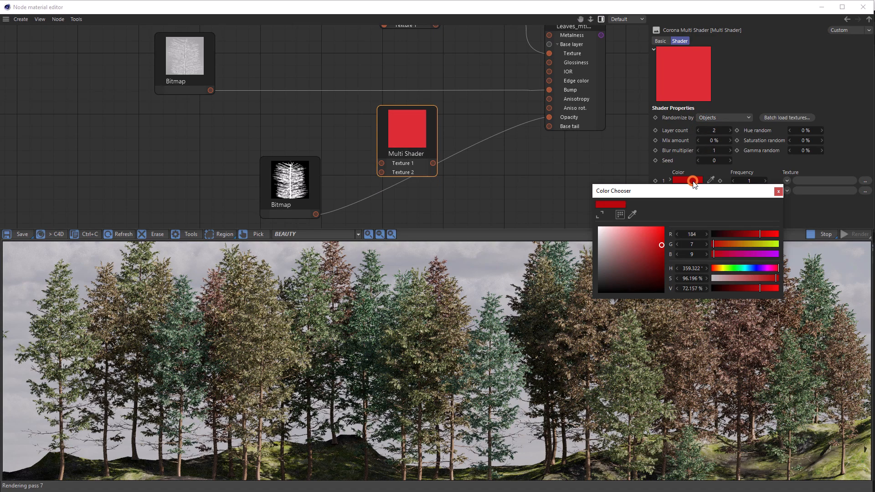
pyautogui.moveTo(662, 246); pyautogui.dragTo(599, 226)
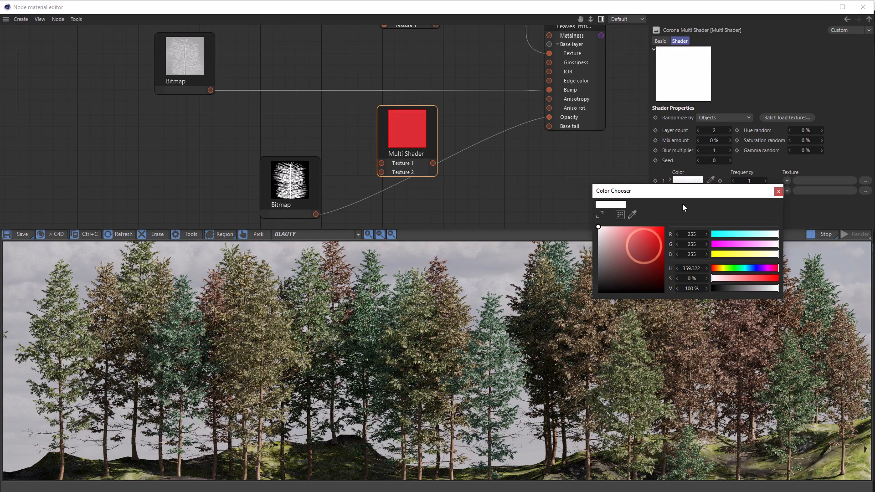
pyautogui.click(687, 190)
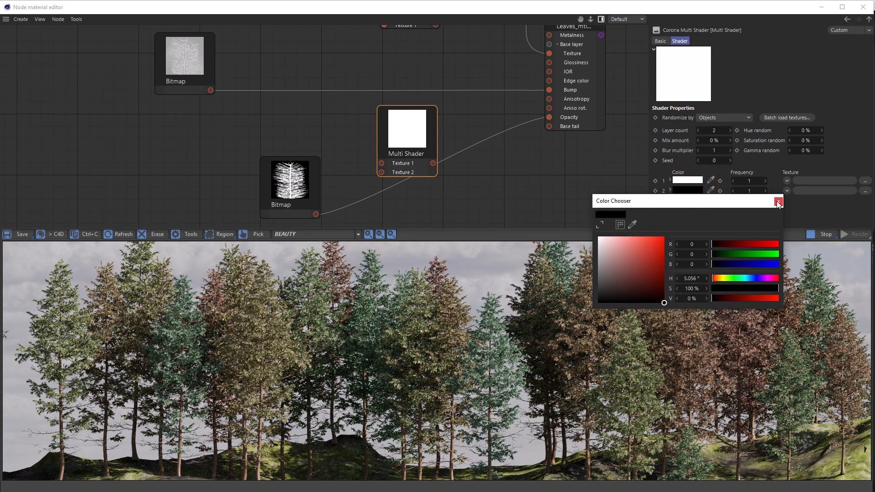
pyautogui.click(777, 201)
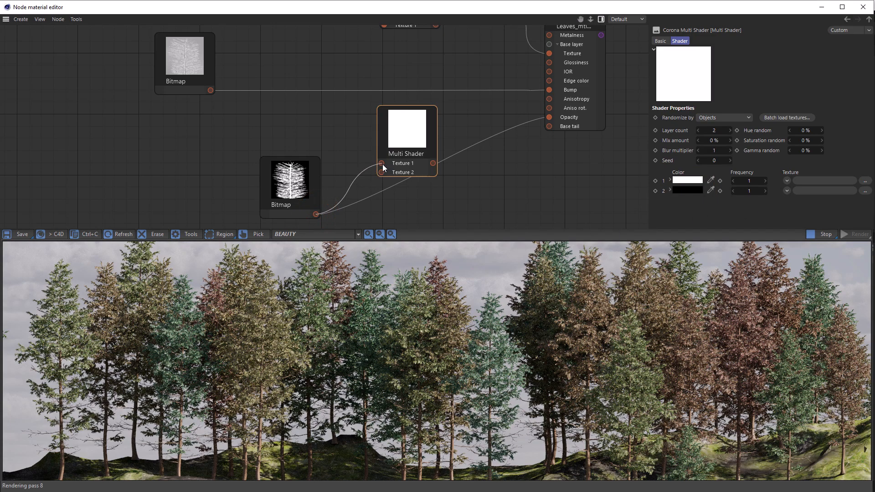
# - Connect the leaf mask bitmap to Texture 1 and randomize opacity by Mesh element
pyautogui.moveTo(315, 214); pyautogui.dragTo(380, 163)
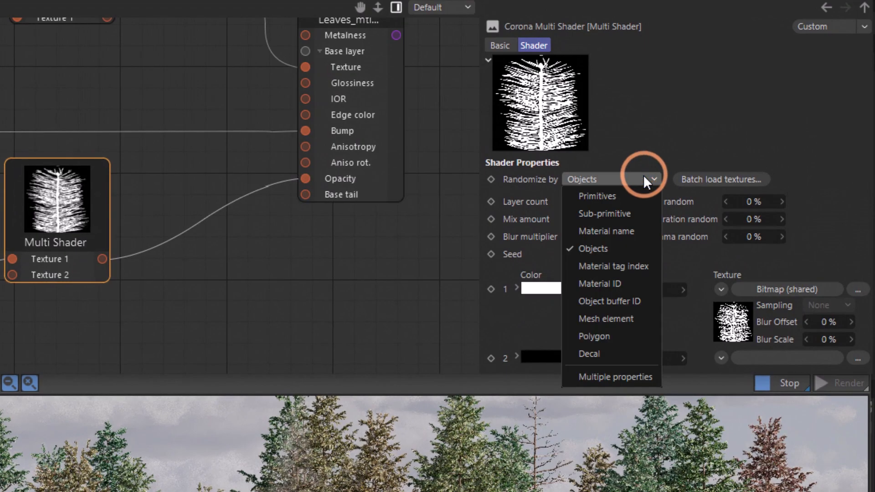
pyautogui.click(605, 318)
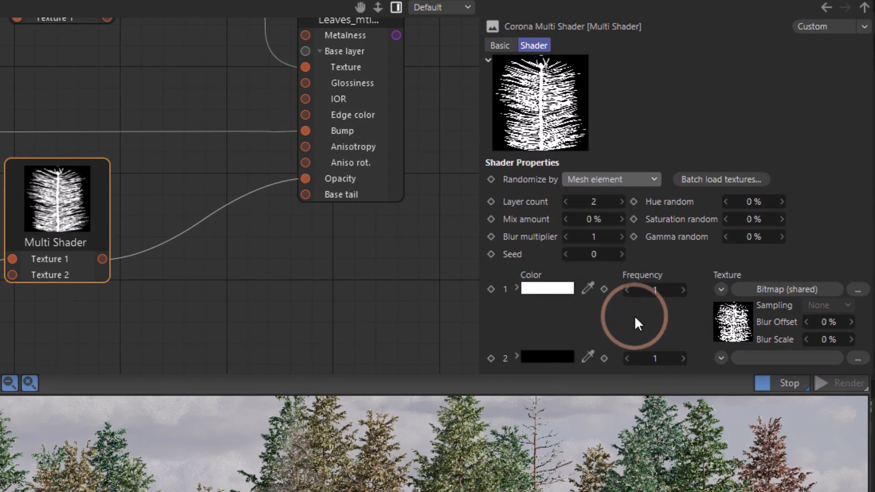